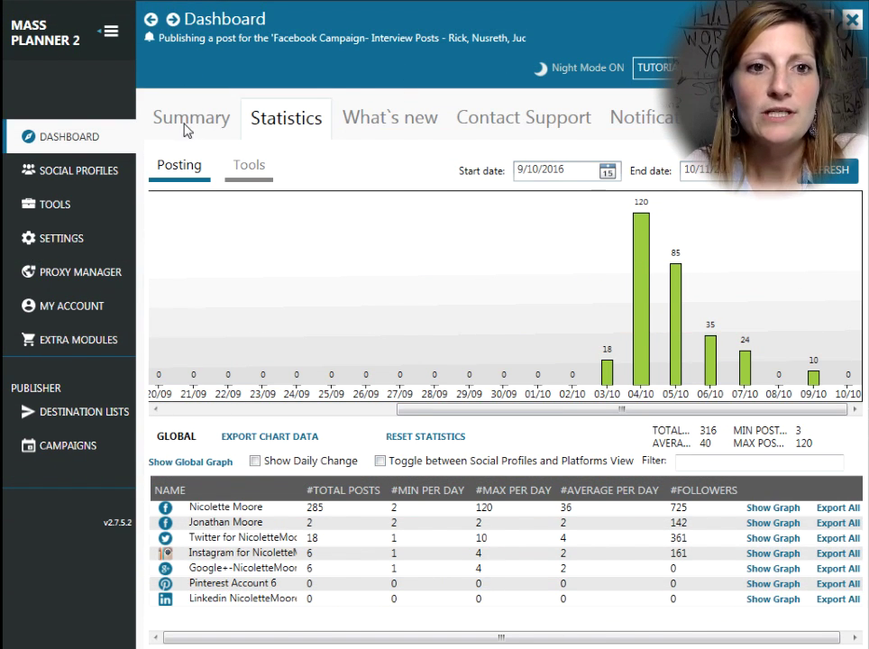
# Switch the Dashboard from the posting statistics chart to the Summary activity log.
pyautogui.click(192, 117)
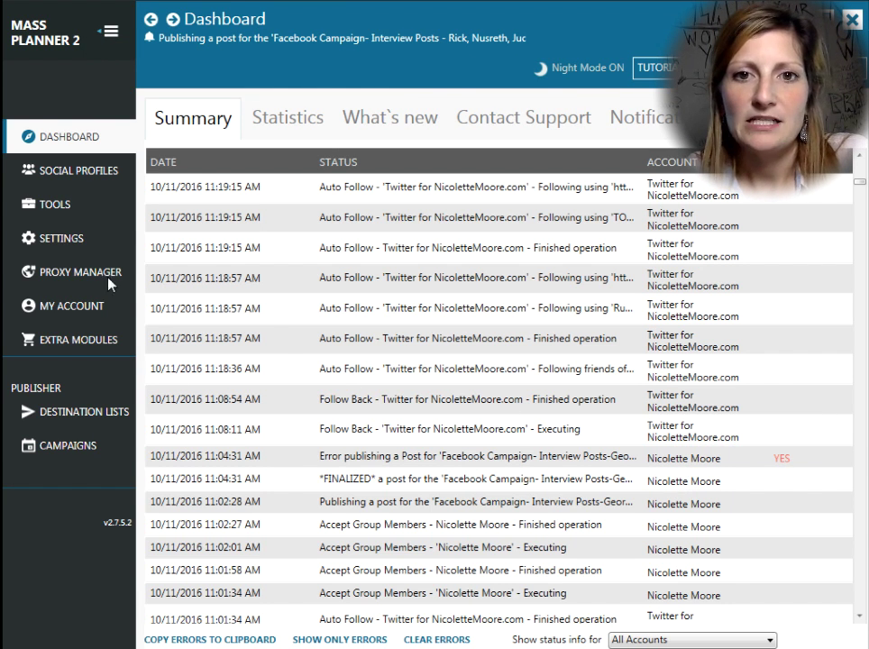
pyautogui.moveTo(311, 228)
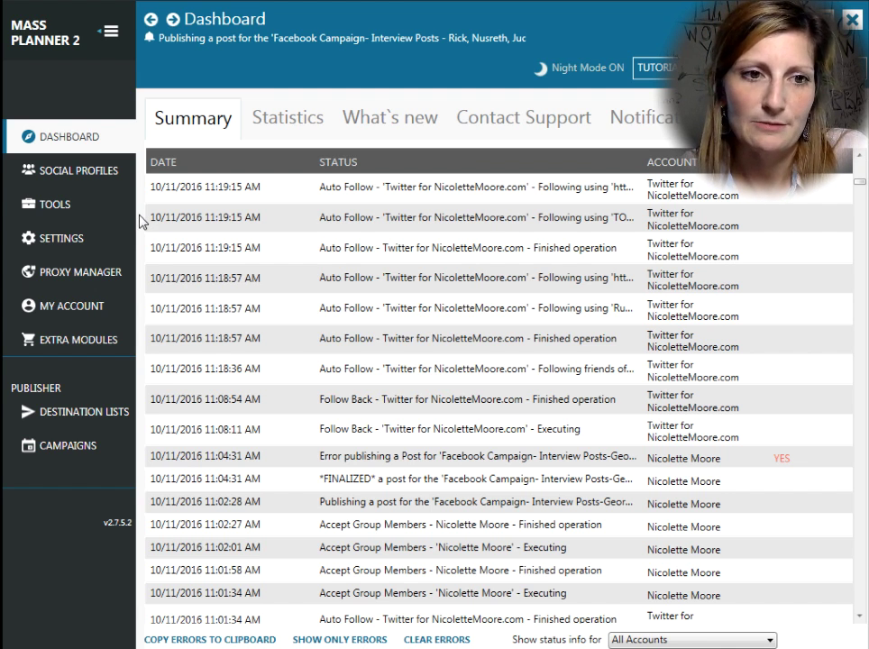
# Go to Settings to reach the Connectivity page with the DeathByCaptcha solver credentials.
pyautogui.click(62, 238)
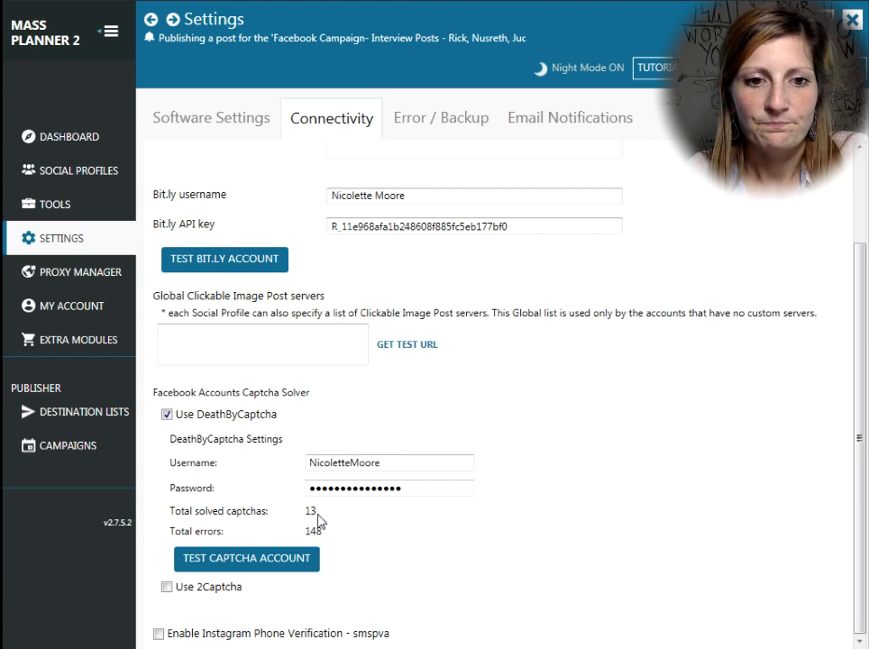
pyautogui.moveTo(385, 548)
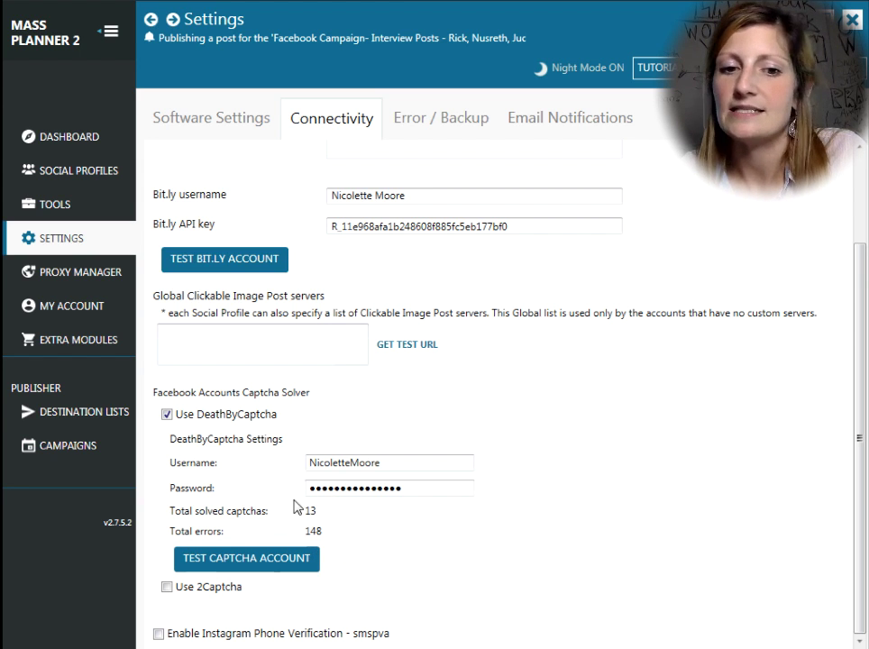
pyautogui.moveTo(307, 539)
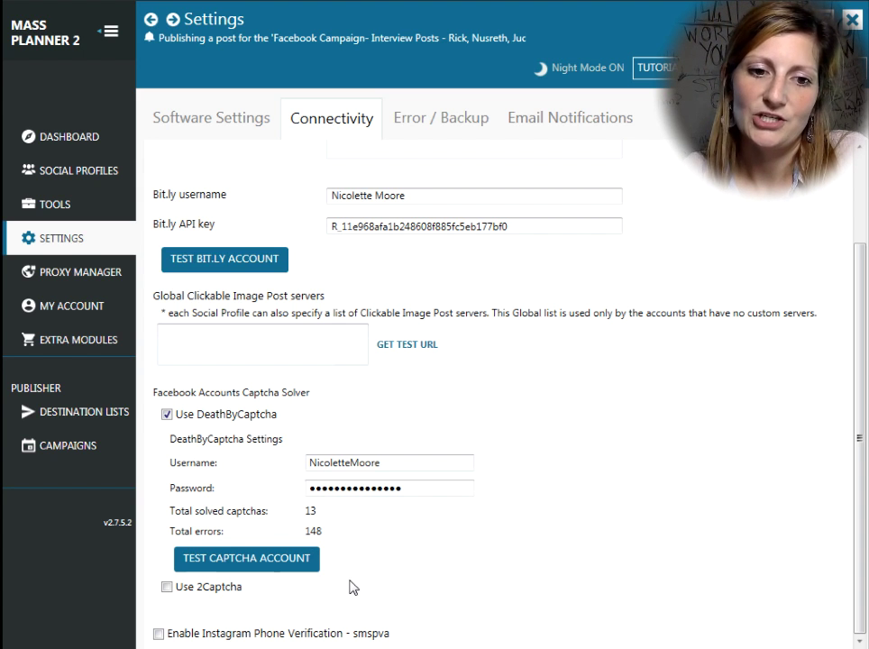
pyautogui.moveTo(328, 556)
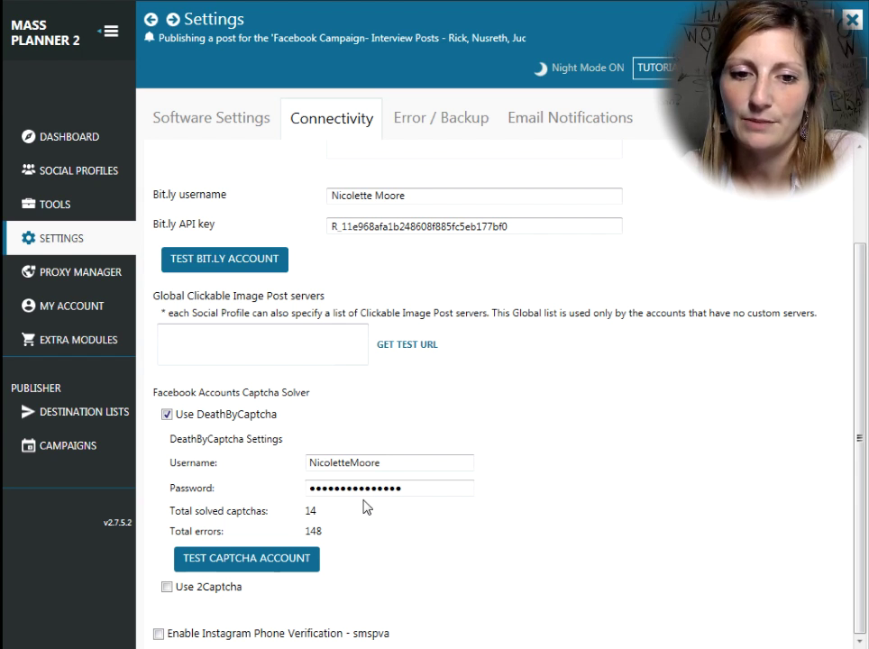
pyautogui.moveTo(300, 550)
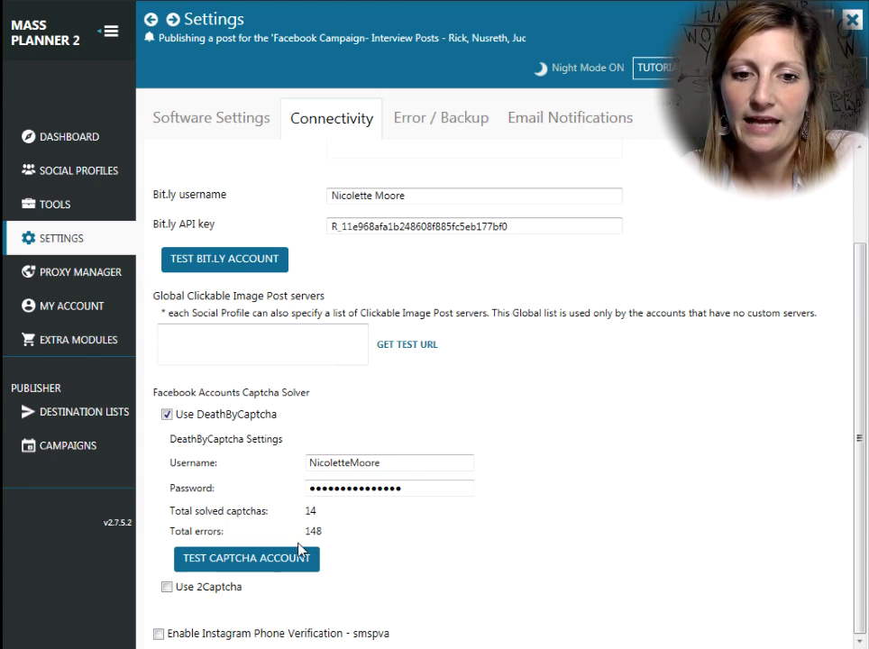
pyautogui.moveTo(429, 575)
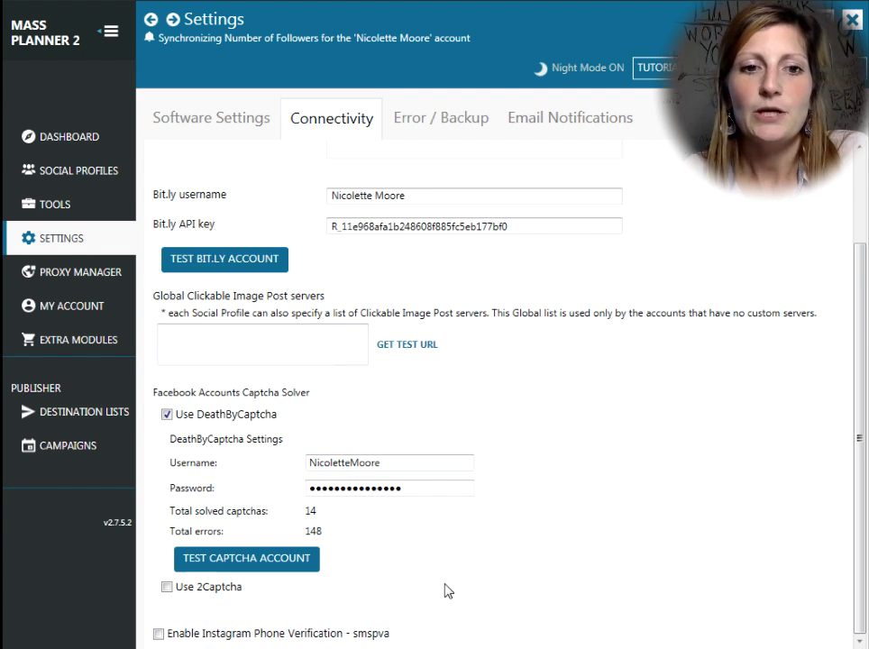
pyautogui.moveTo(198, 478)
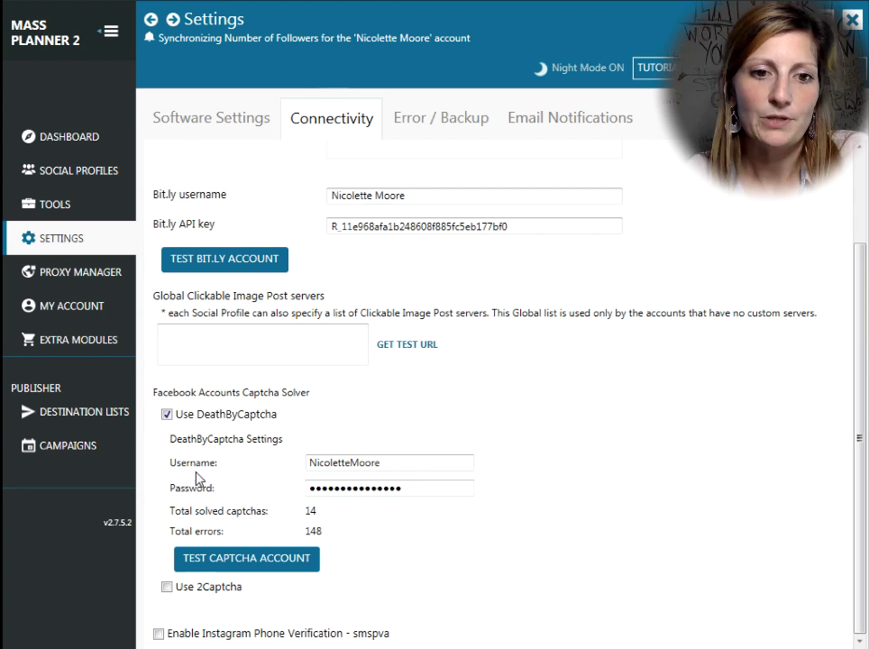
pyautogui.moveTo(442, 544)
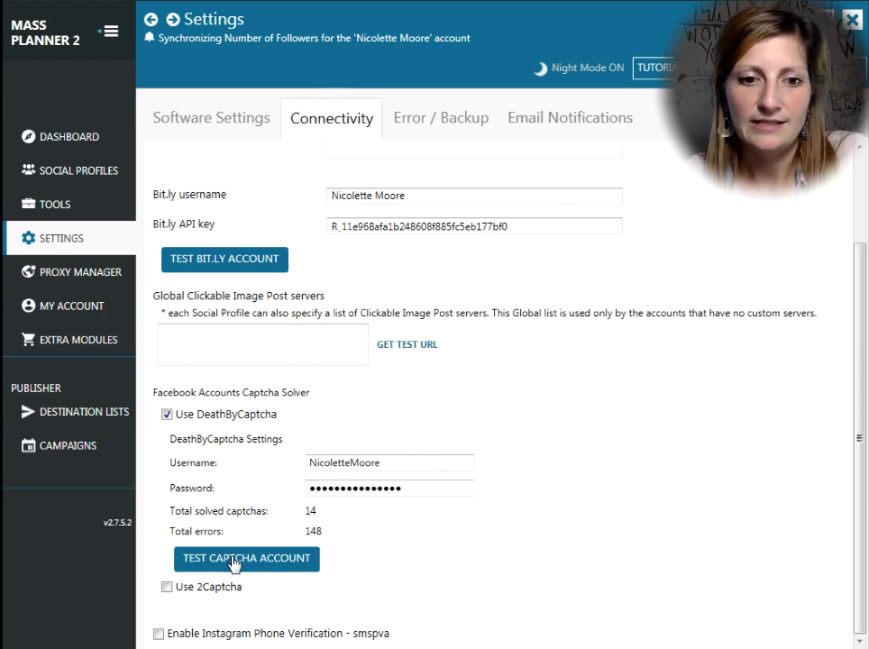
pyautogui.moveTo(543, 376)
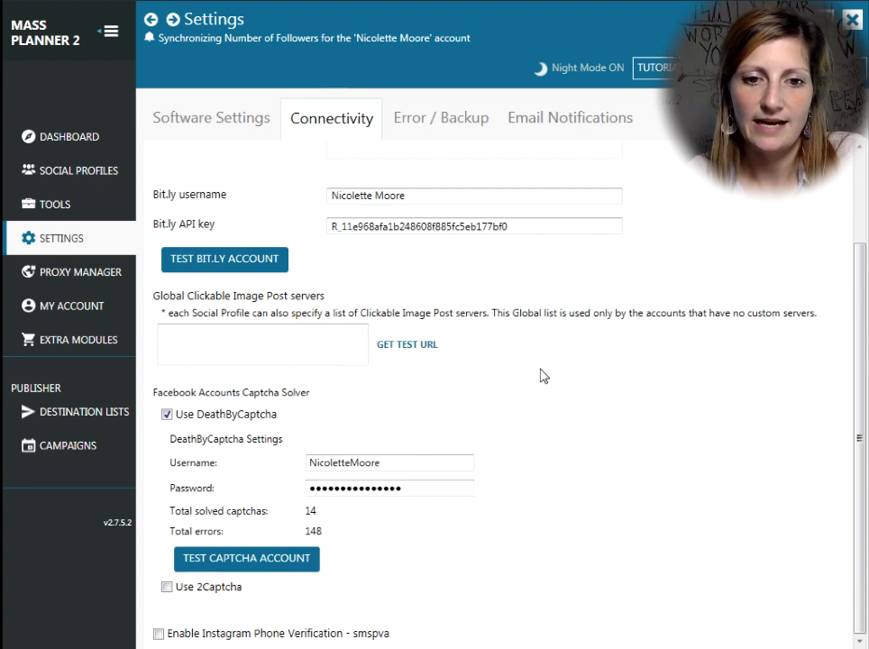
# Test the DeathByCaptcha account and dismiss the 1387.2545 credits-left confirmation.
pyautogui.click(246, 559)
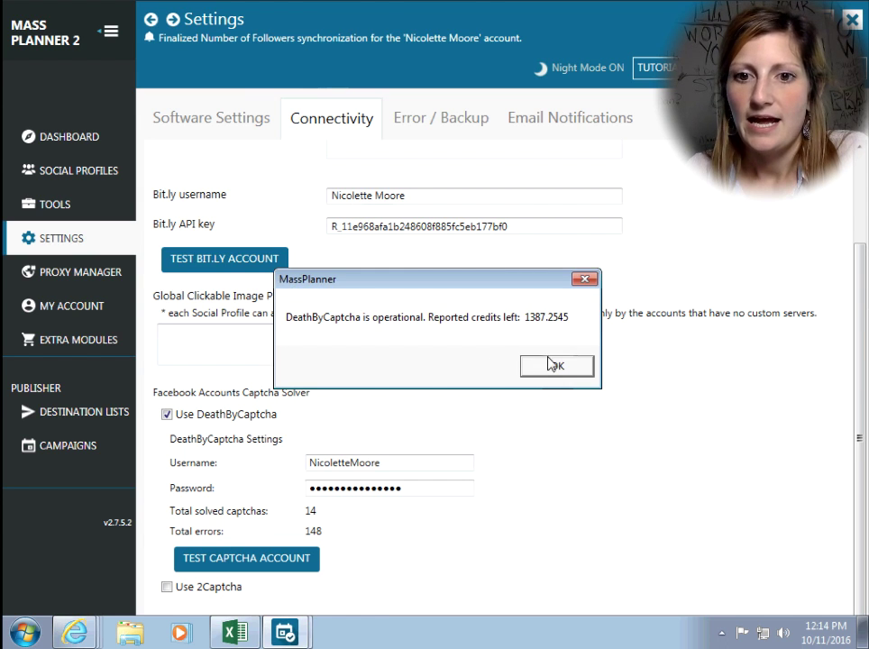
pyautogui.click(557, 365)
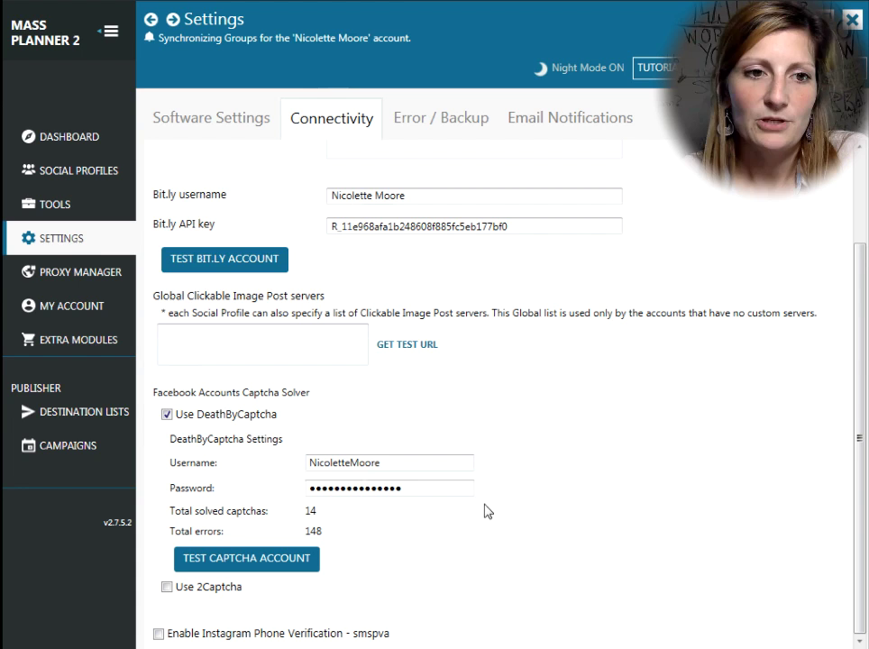
# Return to the Dashboard from the sidebar to see the recent activity log.
pyautogui.click(69, 136)
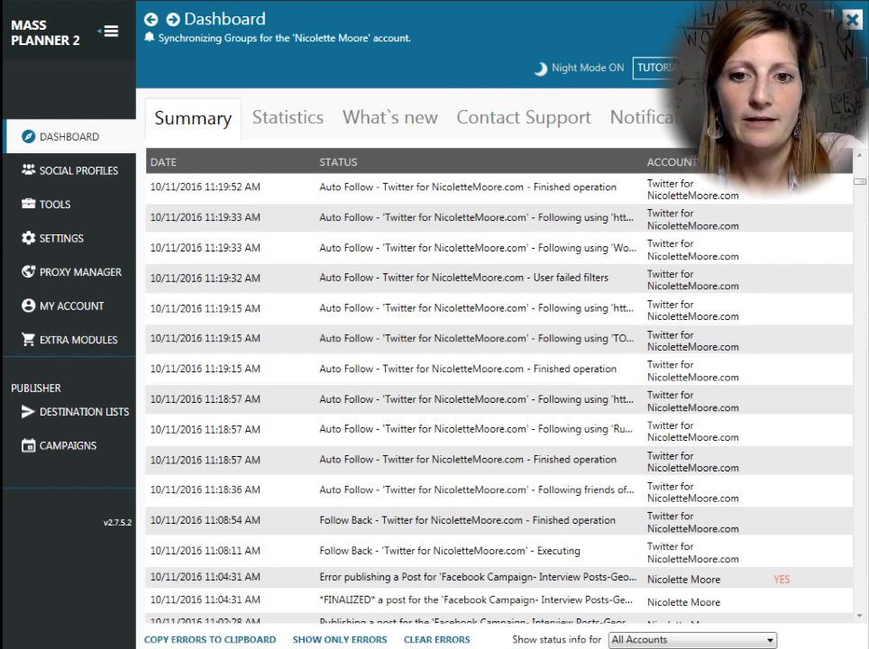
pyautogui.moveTo(754, 189)
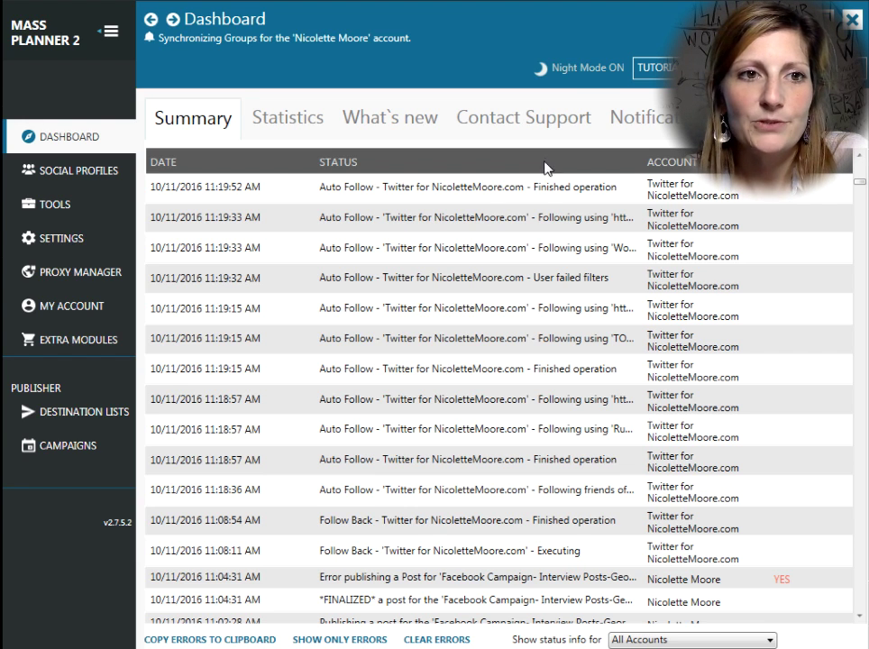
pyautogui.moveTo(311, 65)
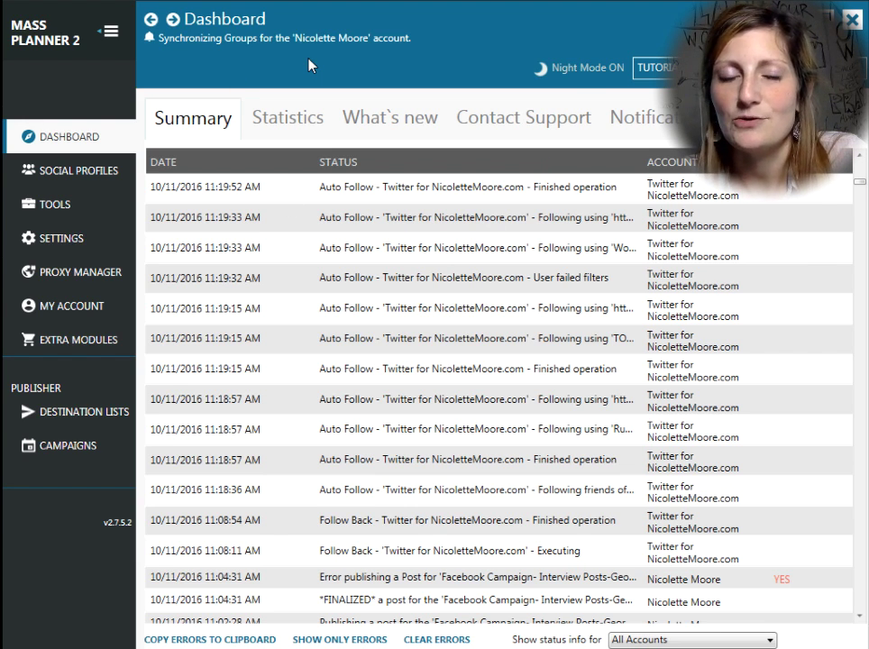